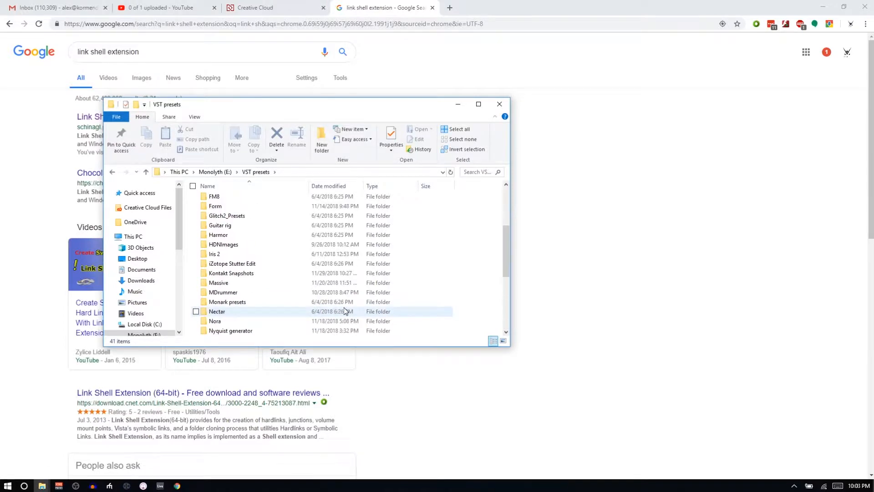
# Locate and enter the Serum folder within VST presets on Monolyth (E:)
pyautogui.scroll(-3)
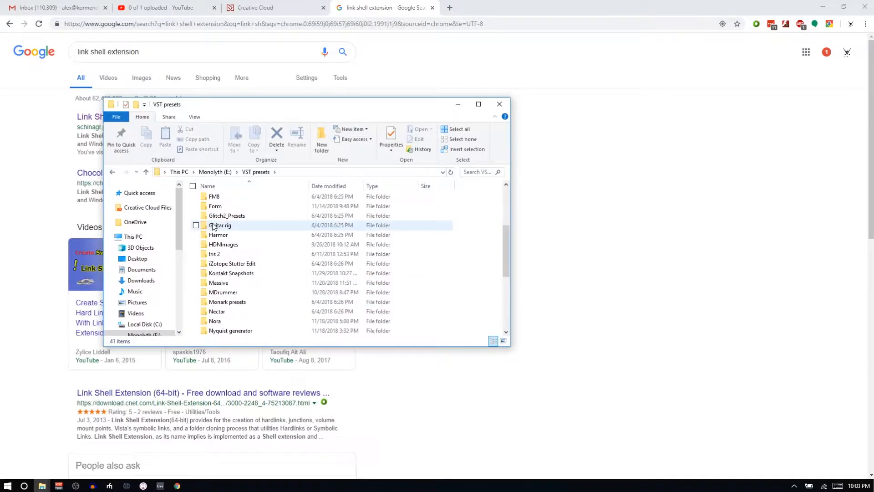
pyautogui.scroll(-3)
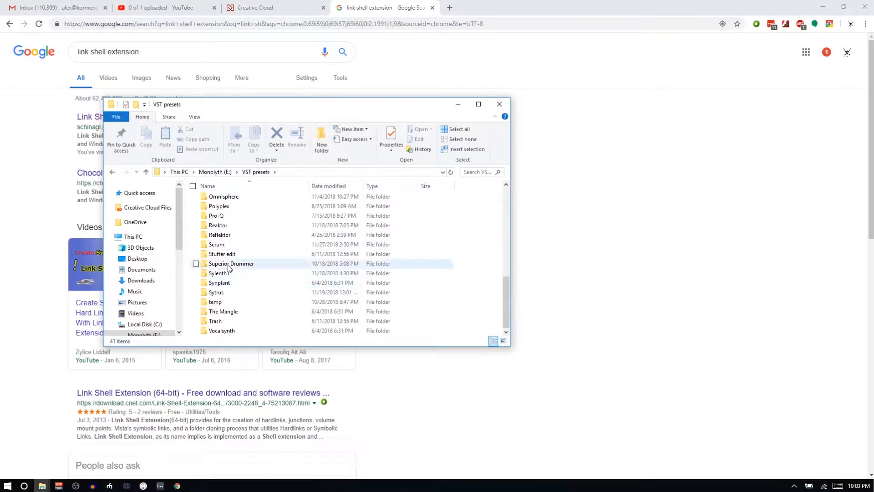
pyautogui.doubleClick(217, 244)
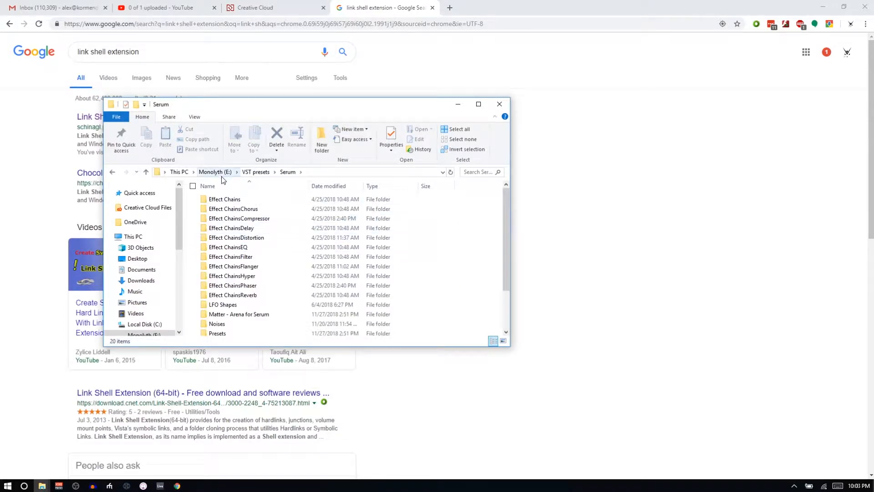
pyautogui.scroll(-3)
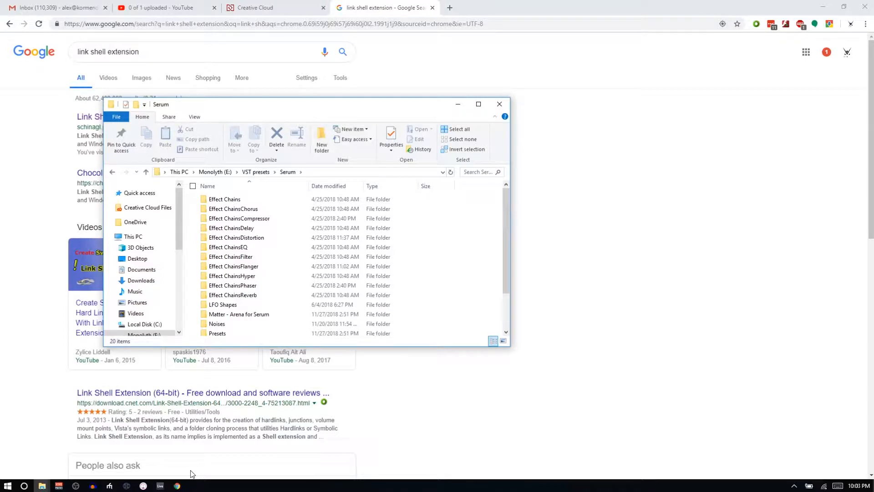
pyautogui.moveTo(196, 474)
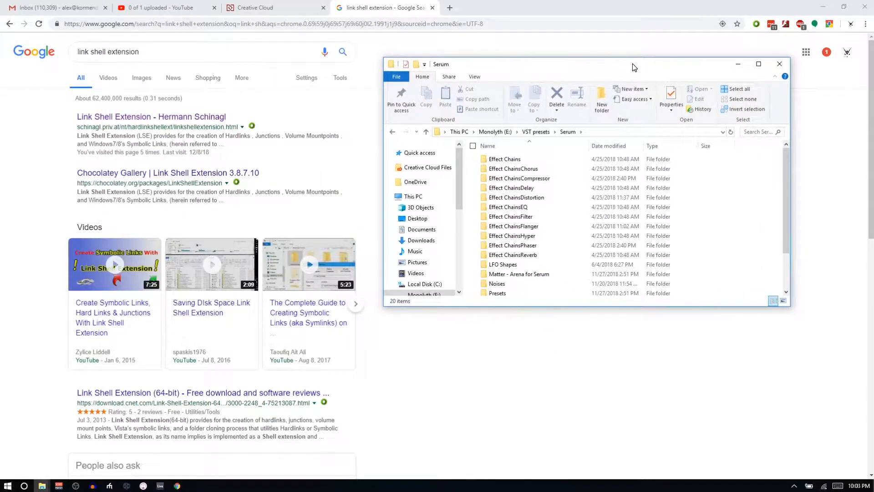
pyautogui.moveTo(518, 368)
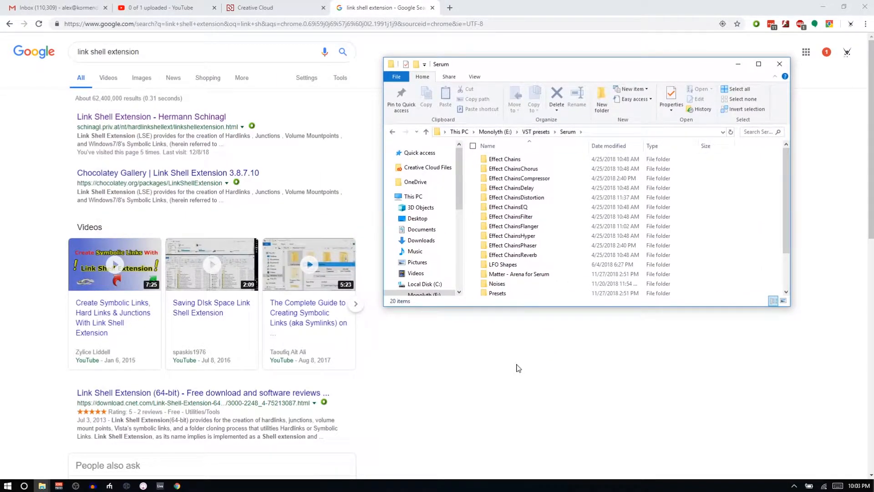
pyautogui.moveTo(601, 315)
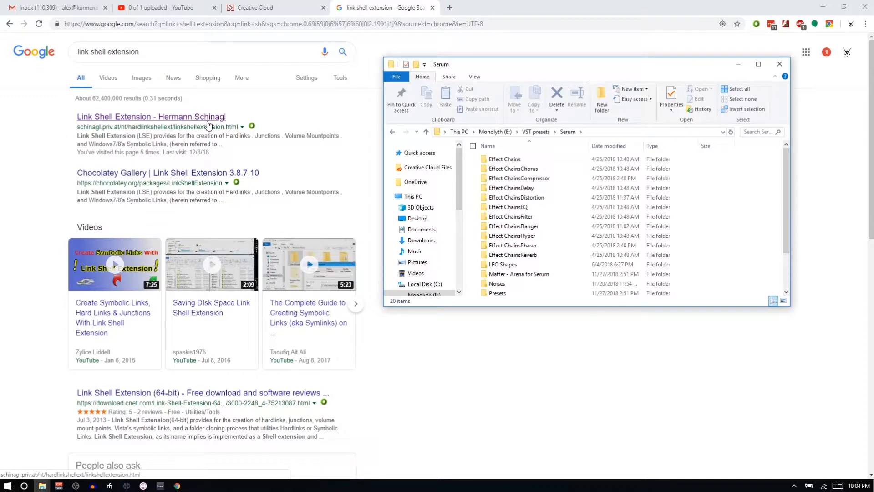
pyautogui.moveTo(215, 132)
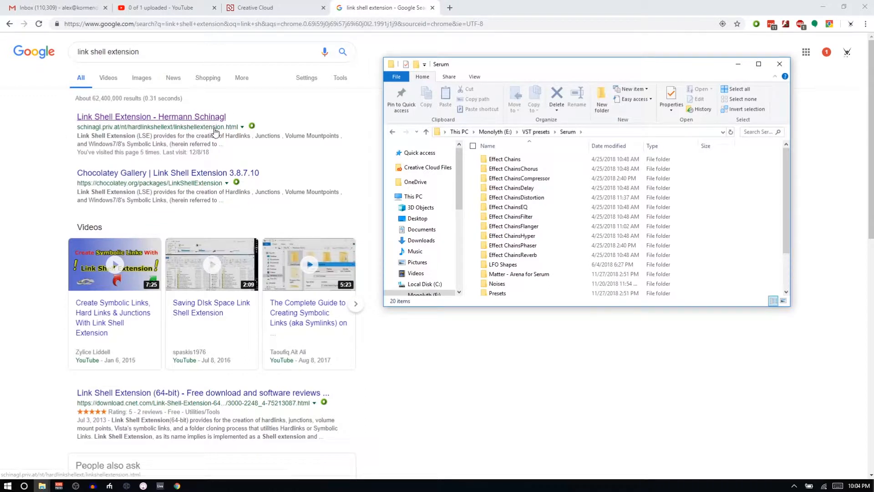
pyautogui.moveTo(219, 115)
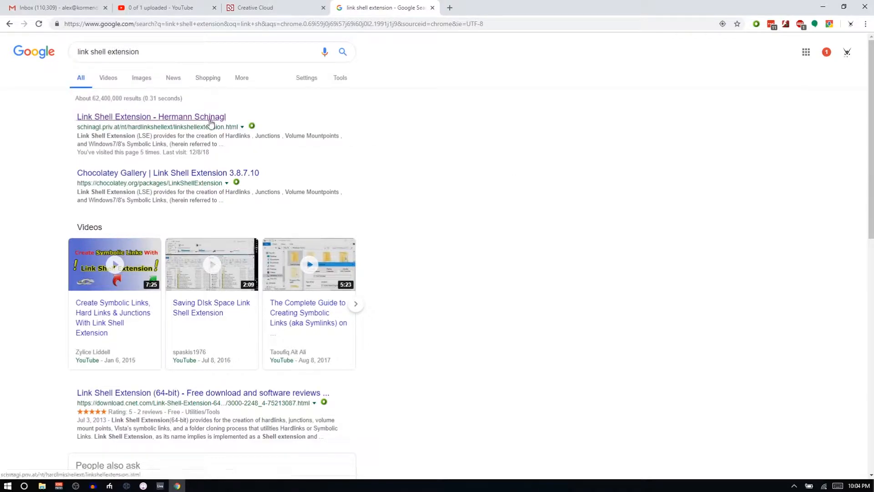
# Reach the Download section of Hermann Schinagl's Link Shell Extension page
pyautogui.click(151, 117)
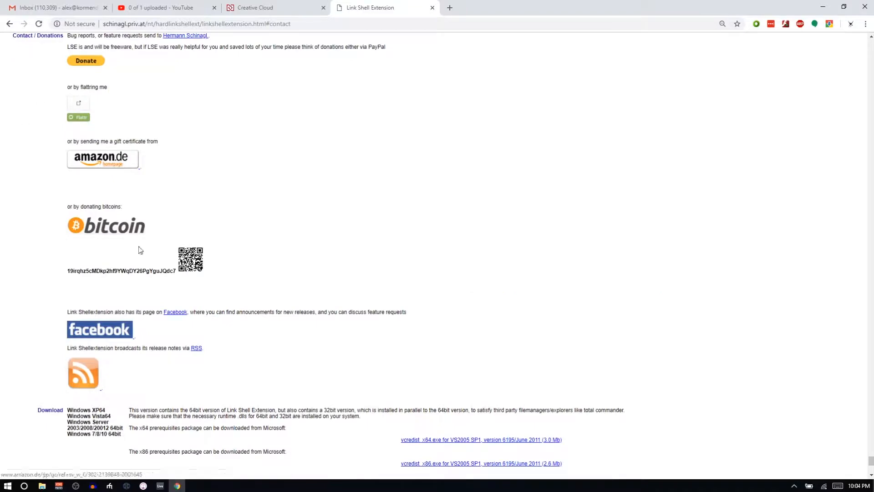
pyautogui.scroll(-3)
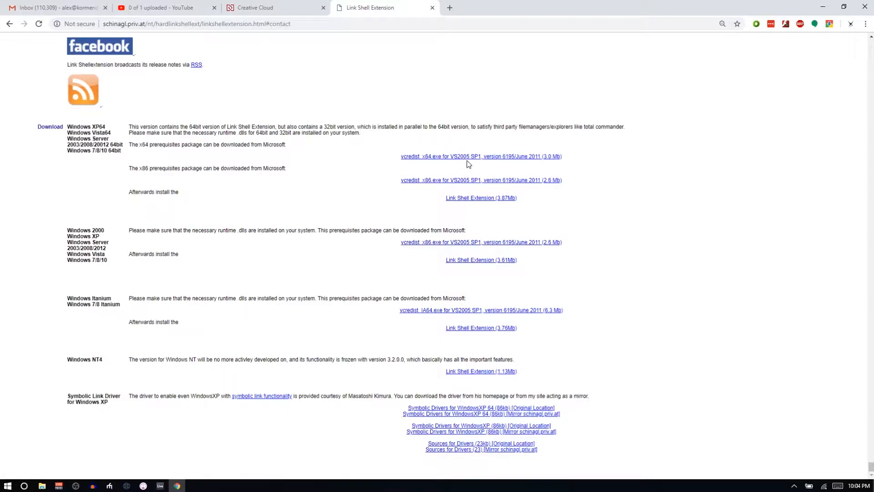
pyautogui.click(42, 485)
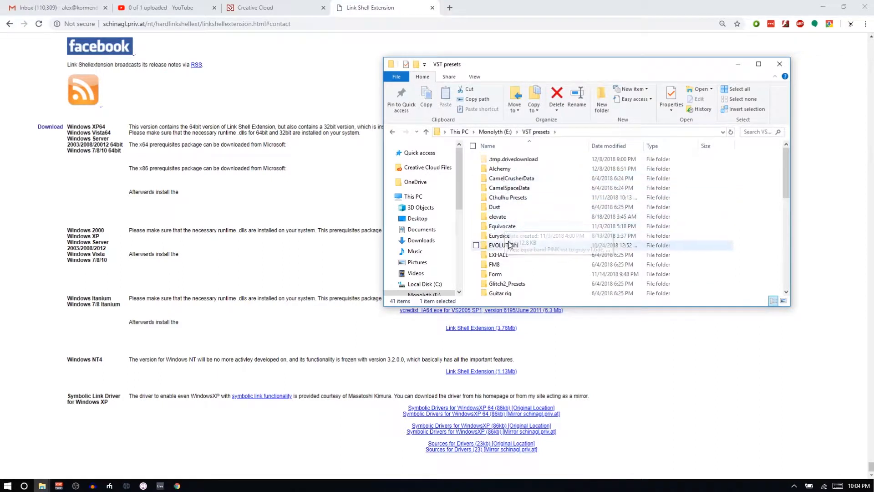
# Bring up the link context menu for the Cthulhu Presets folder in VST presets
pyautogui.click(508, 197)
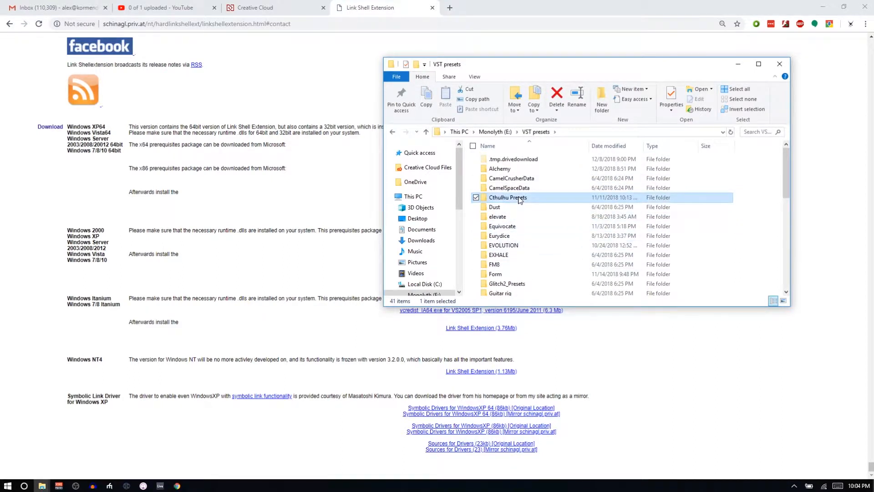
pyautogui.rightClick(508, 197)
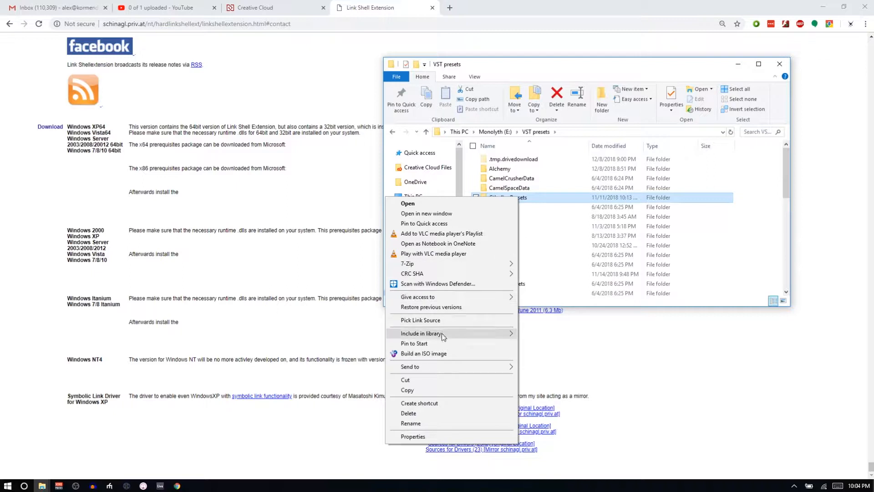
pyautogui.moveTo(429, 320)
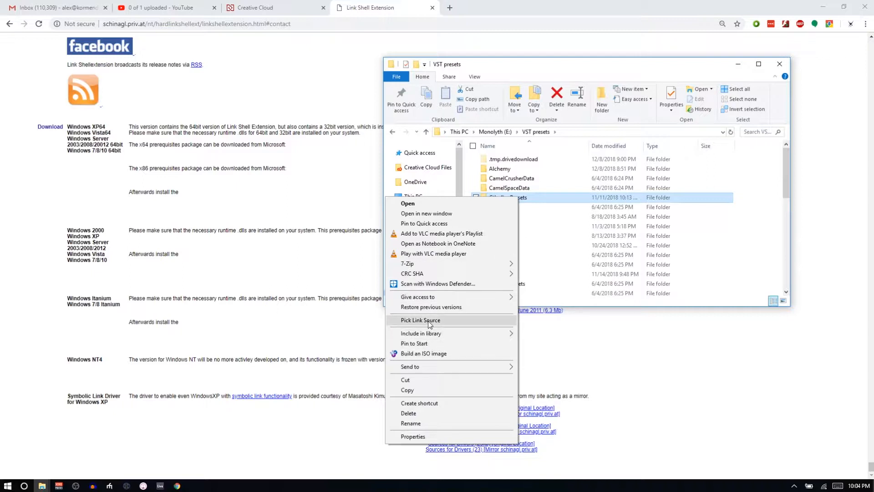
pyautogui.moveTo(446, 324)
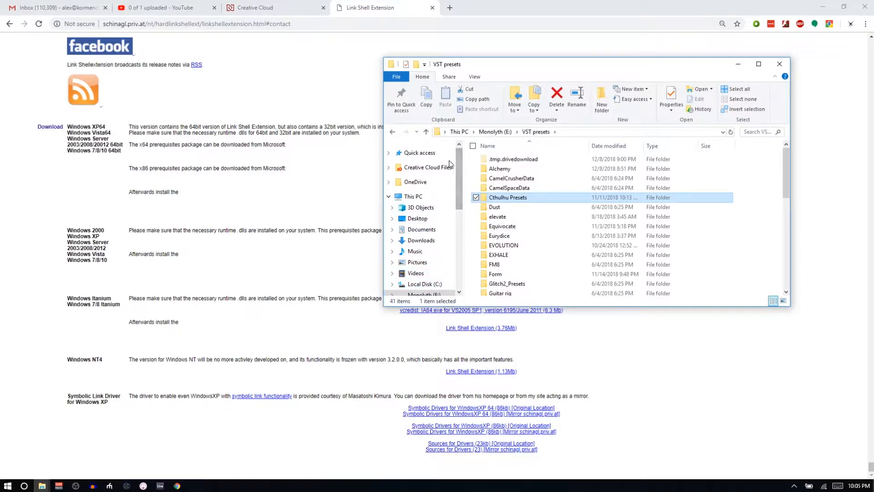
# Navigate to the Xfer folder under This PC > Documents
pyautogui.click(388, 153)
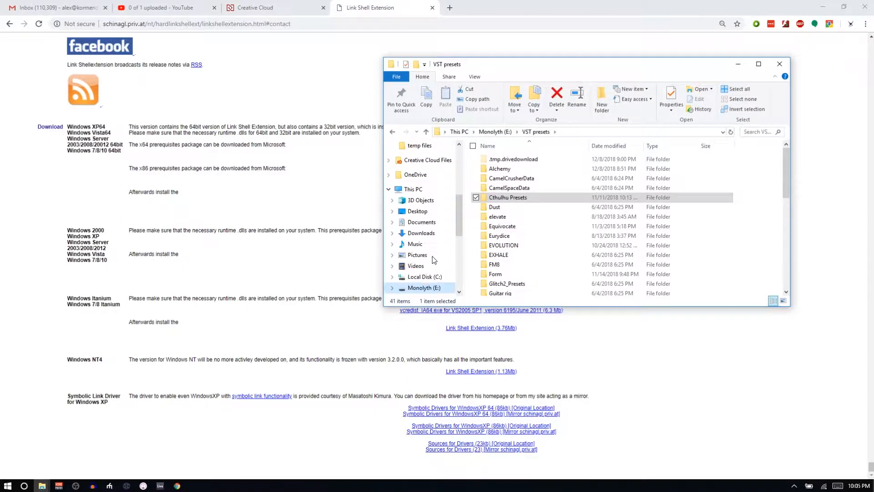
pyautogui.click(421, 221)
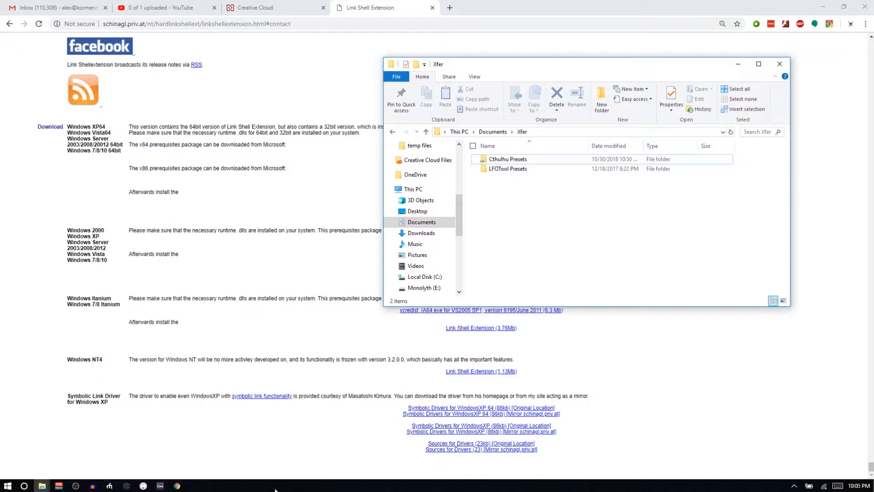
pyautogui.moveTo(503, 169)
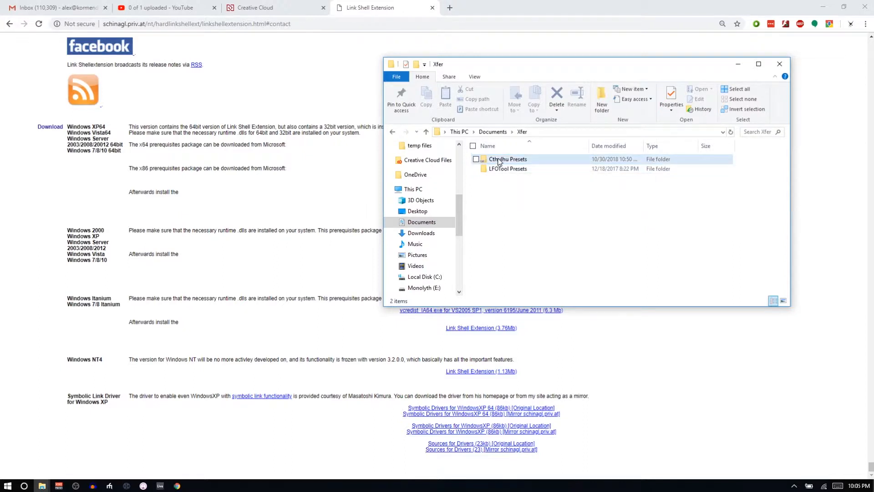
# View the Cthulhu Presets folder contents (Arp, Chord, Presets and four files)
pyautogui.doubleClick(507, 159)
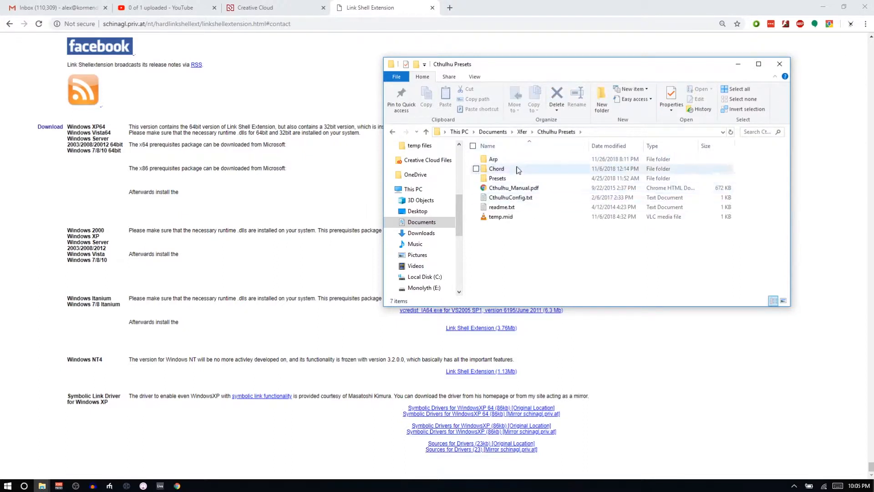
pyautogui.moveTo(510, 140)
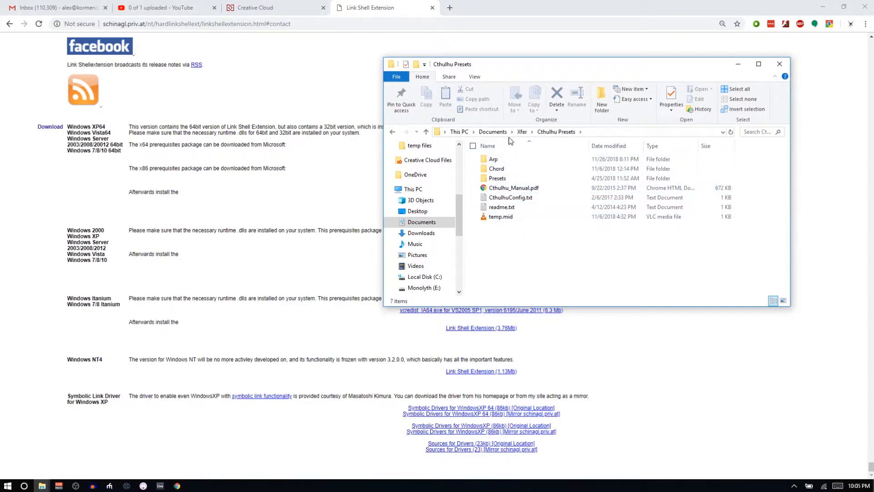
pyautogui.moveTo(553, 138)
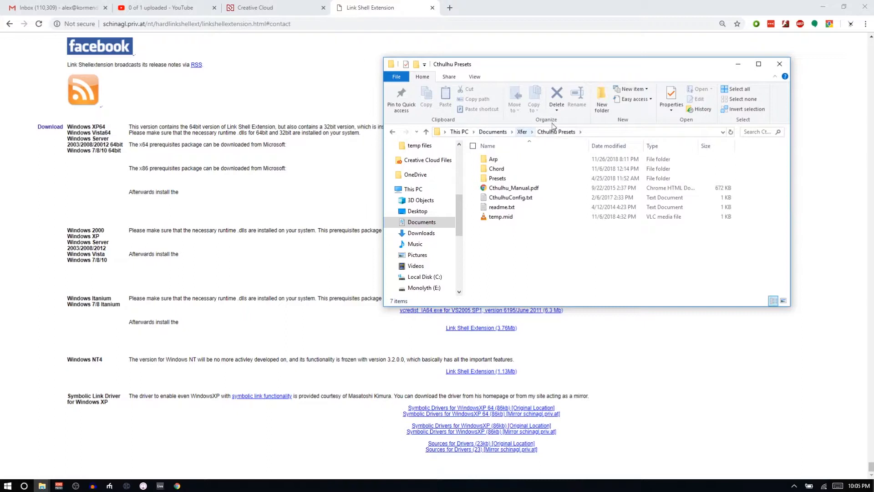
pyautogui.moveTo(550, 158)
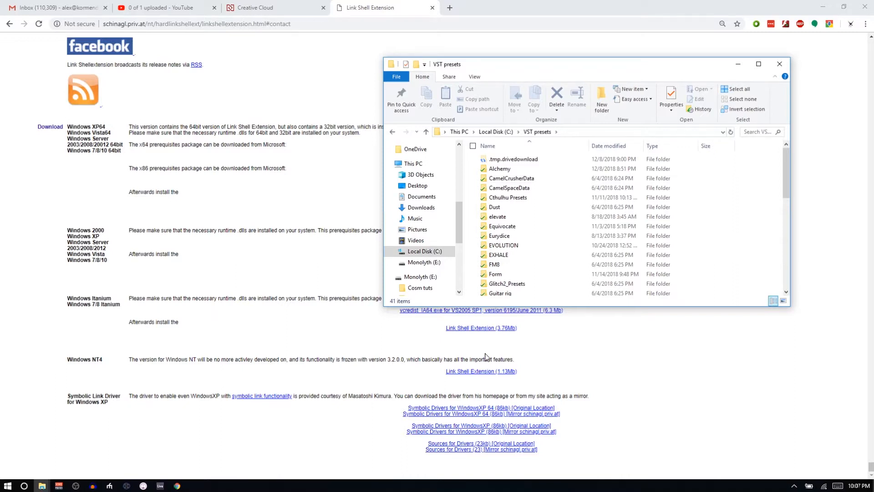
pyautogui.moveTo(571, 346)
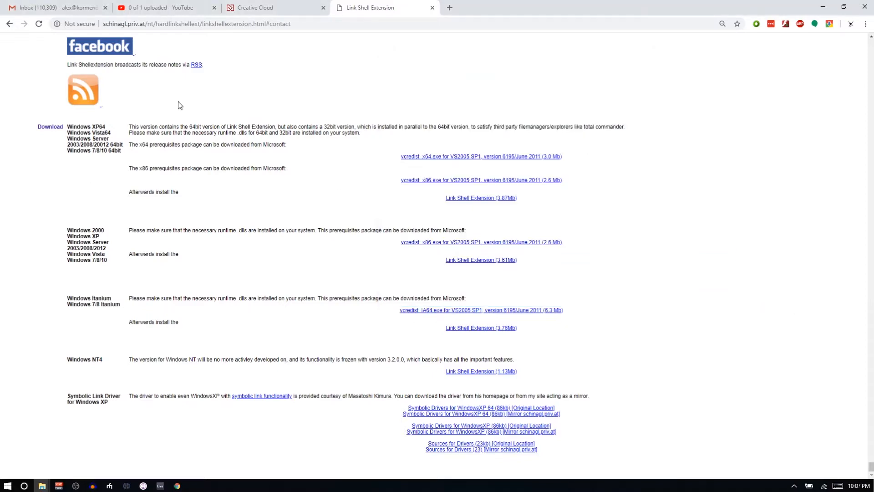
pyautogui.moveTo(232, 206)
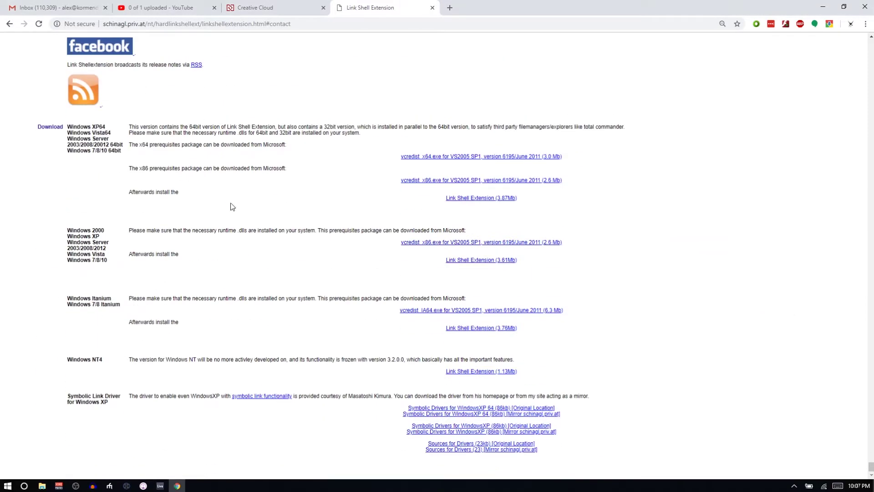